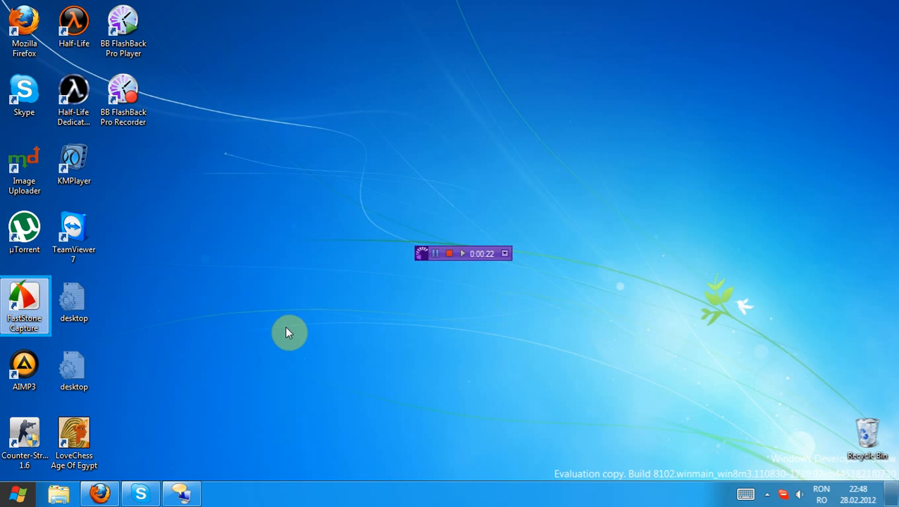
# - Browse the Start screen tiles, return to the desktop and launch Skype from the taskbar
pyautogui.click(73, 437)
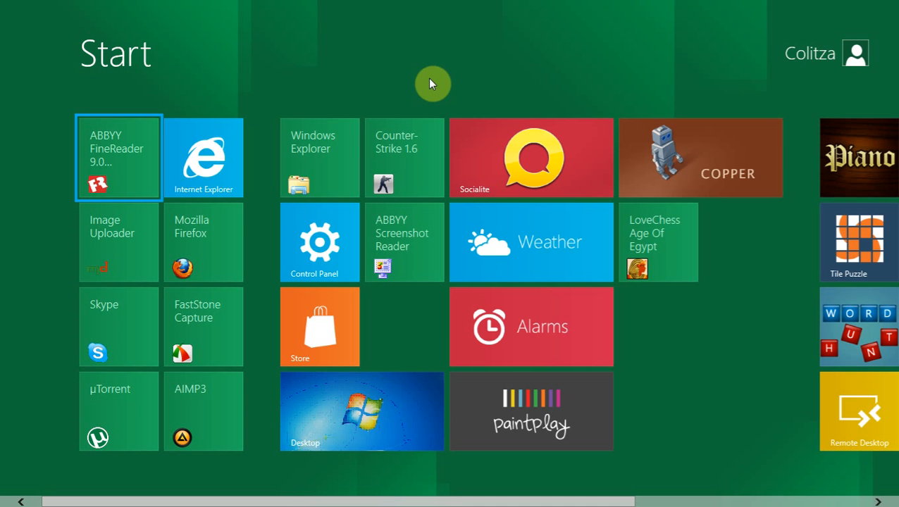
pyautogui.click(203, 158)
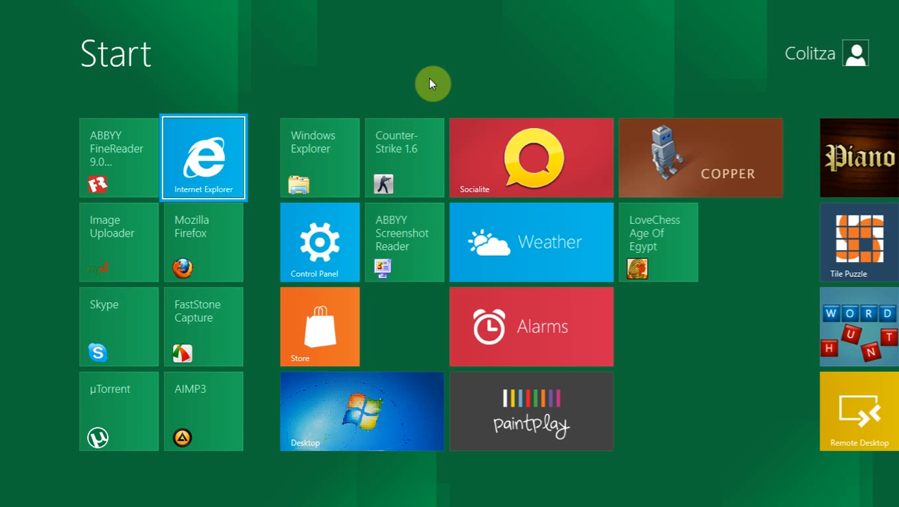
pyautogui.click(404, 158)
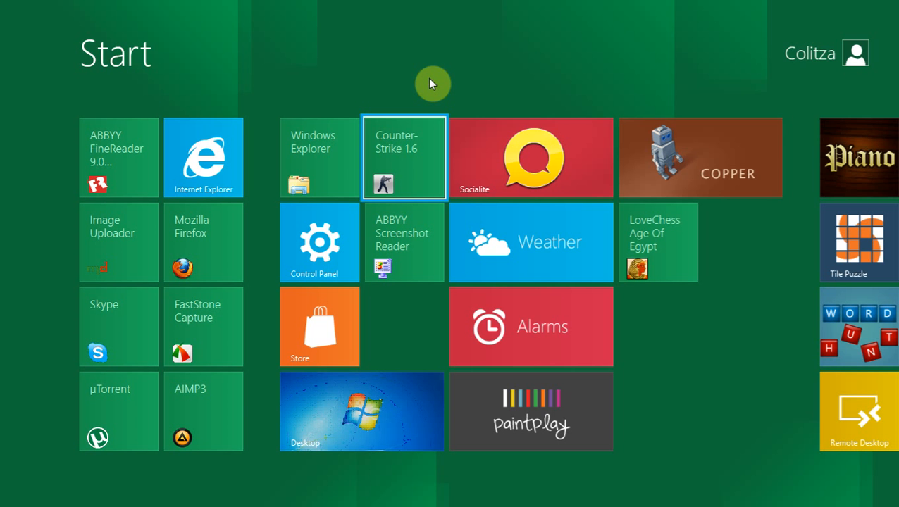
pyautogui.moveTo(268, 82)
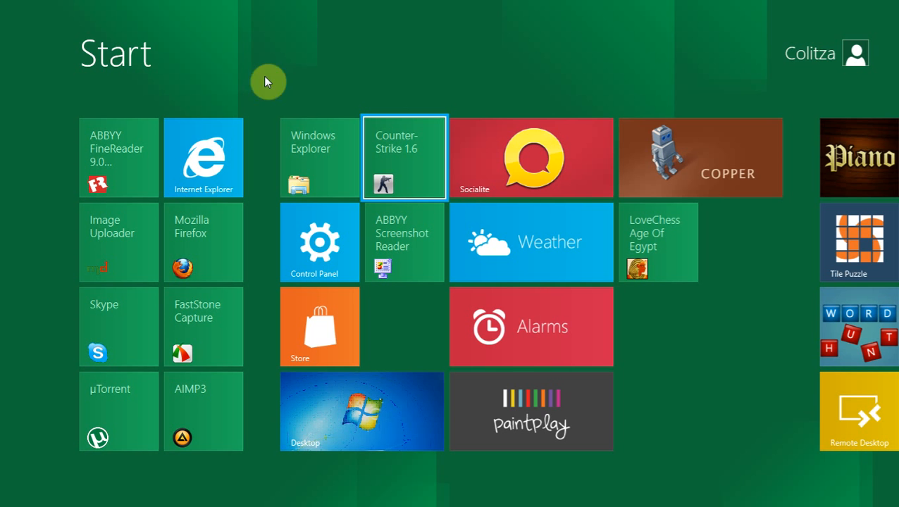
pyautogui.click(360, 411)
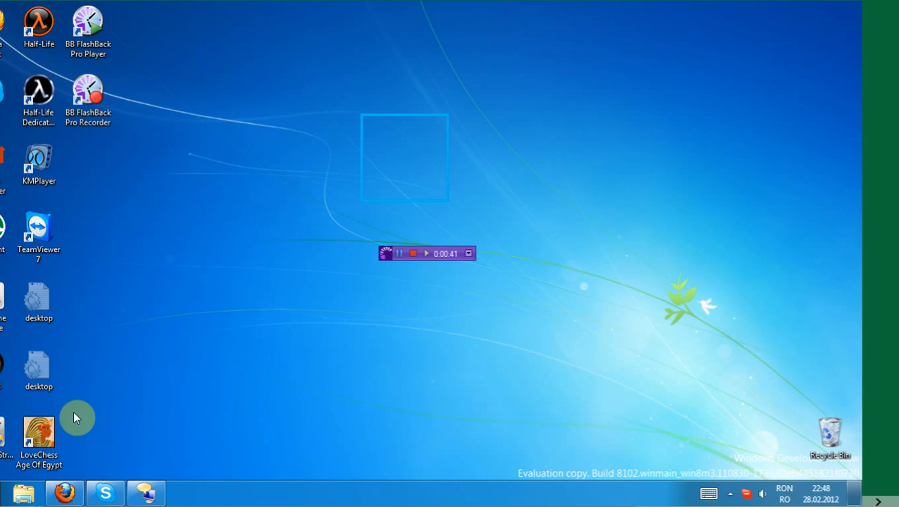
pyautogui.click(104, 494)
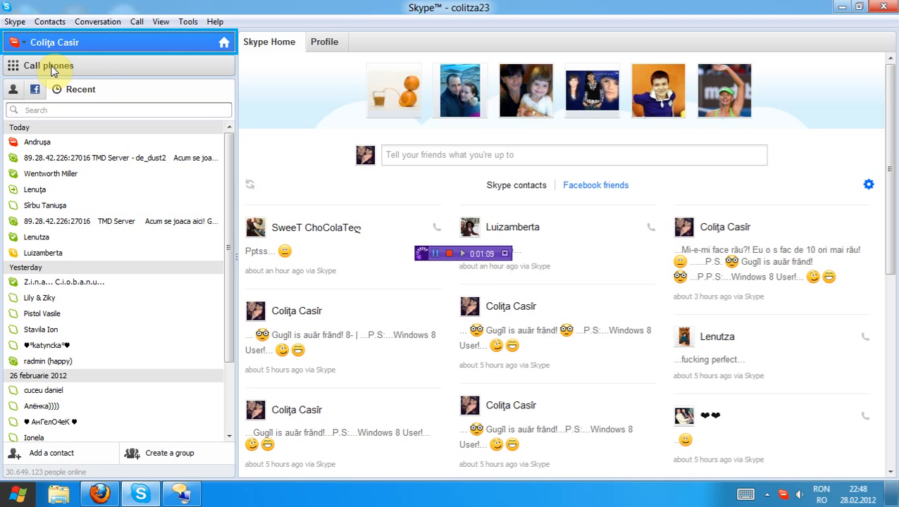
pyautogui.click(188, 21)
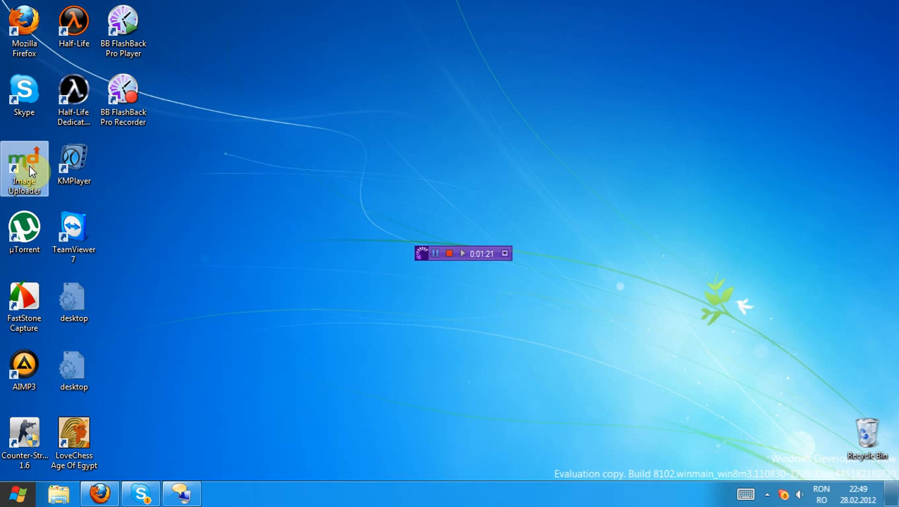
pyautogui.moveTo(25, 169)
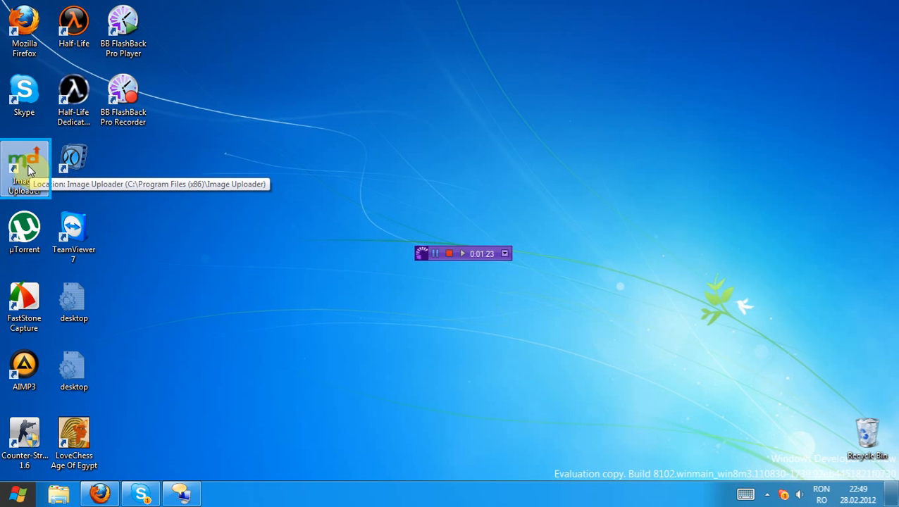
pyautogui.moveTo(332, 273)
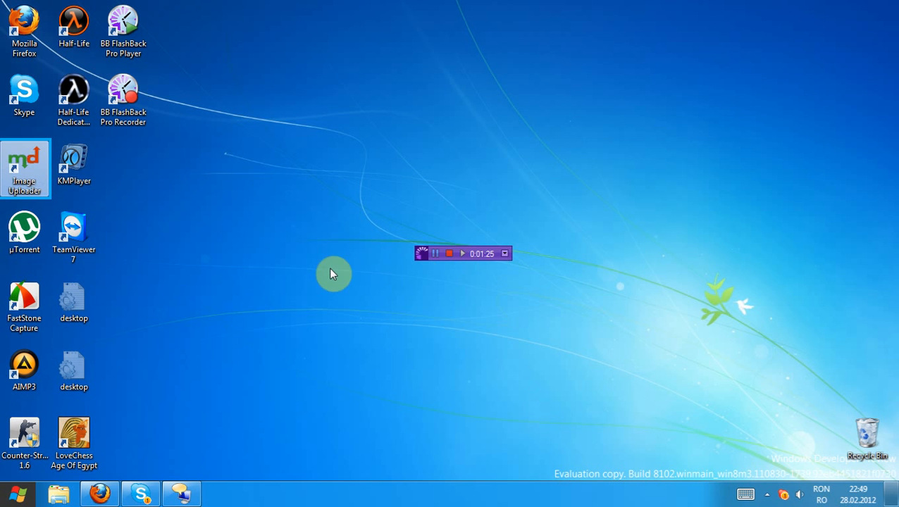
# - In Firefox, load torrentsmd.com in a new tab and view a forum thread on the site
pyautogui.click(99, 493)
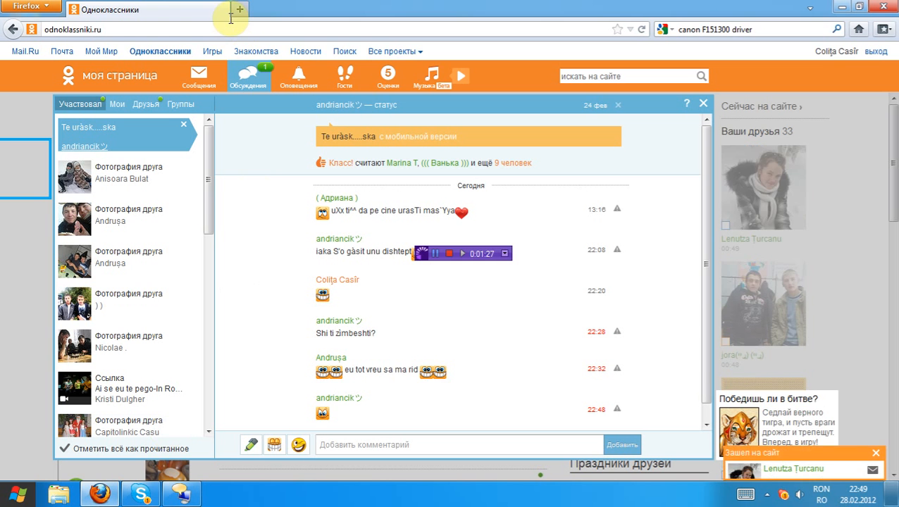
pyautogui.click(240, 8)
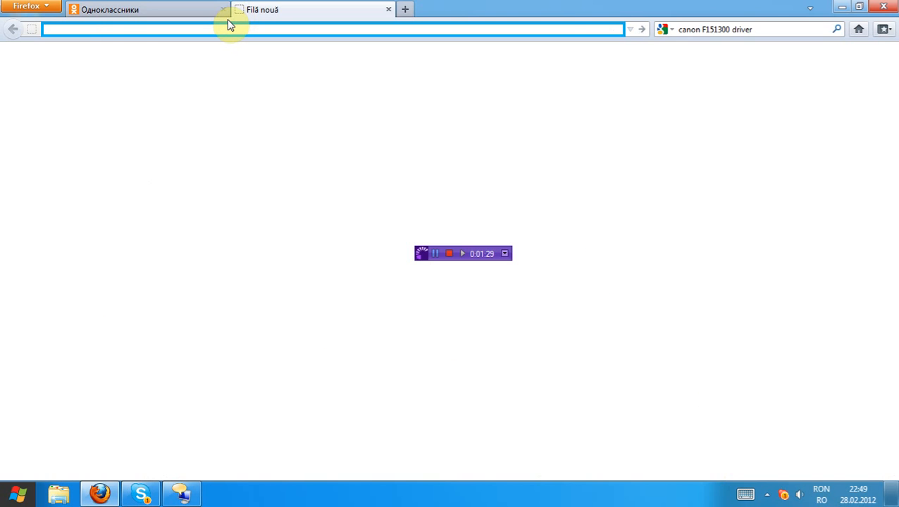
pyautogui.write('torrentsmd.com//')
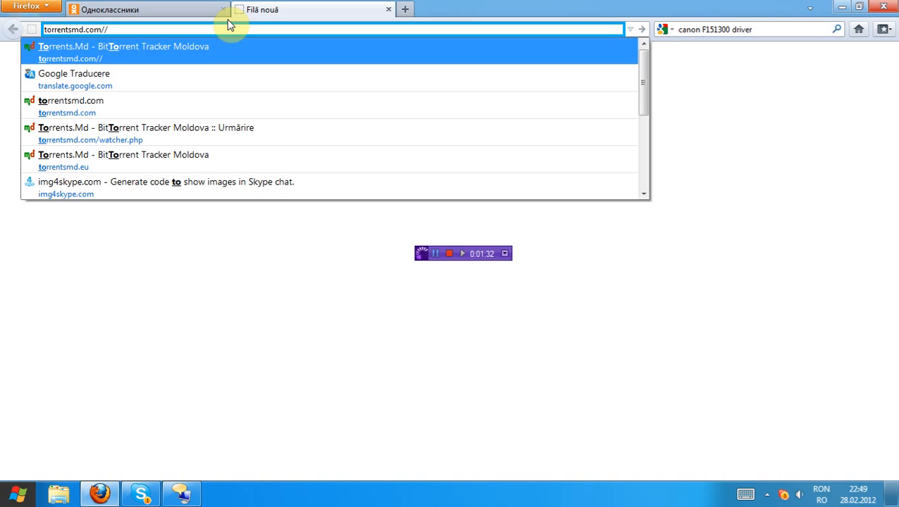
pyautogui.click(124, 46)
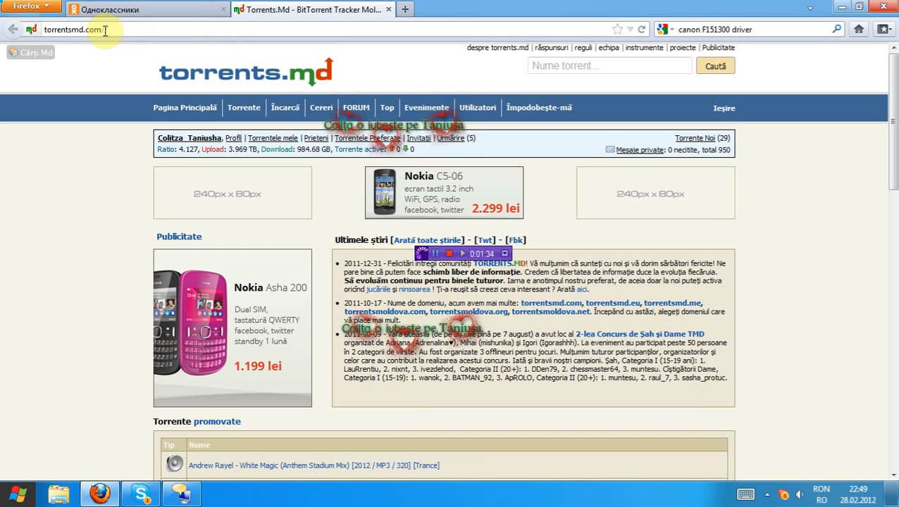
pyautogui.click(91, 28)
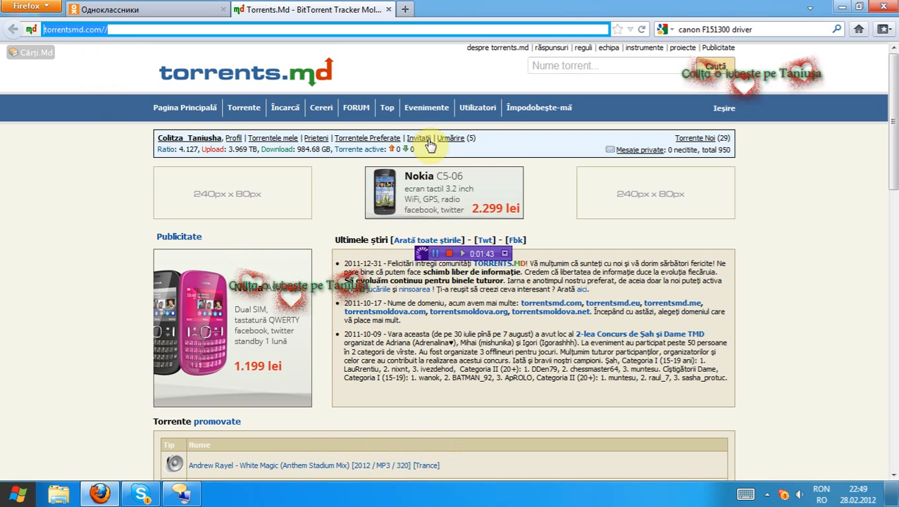
pyautogui.click(452, 138)
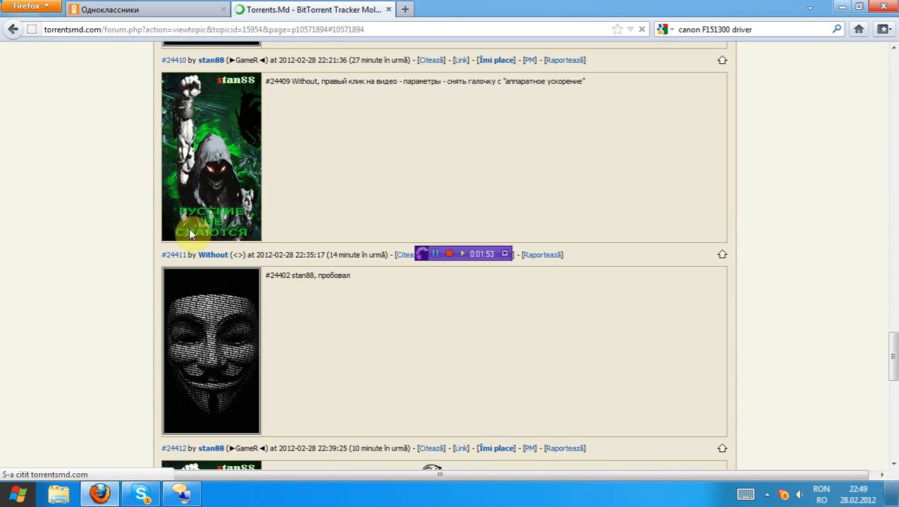
pyautogui.doubleClick(334, 275)
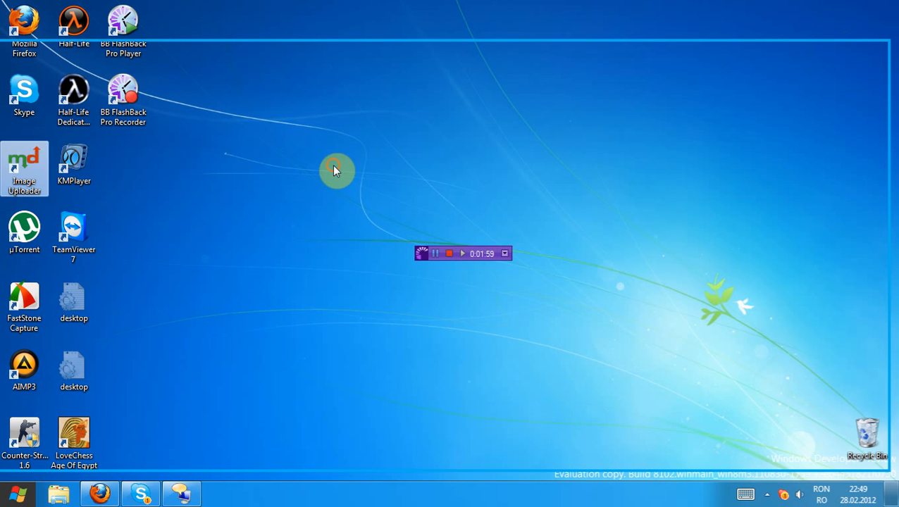
# - From the desktop context menu, bring up Personalization and look through its settings
pyautogui.rightClick(337, 171)
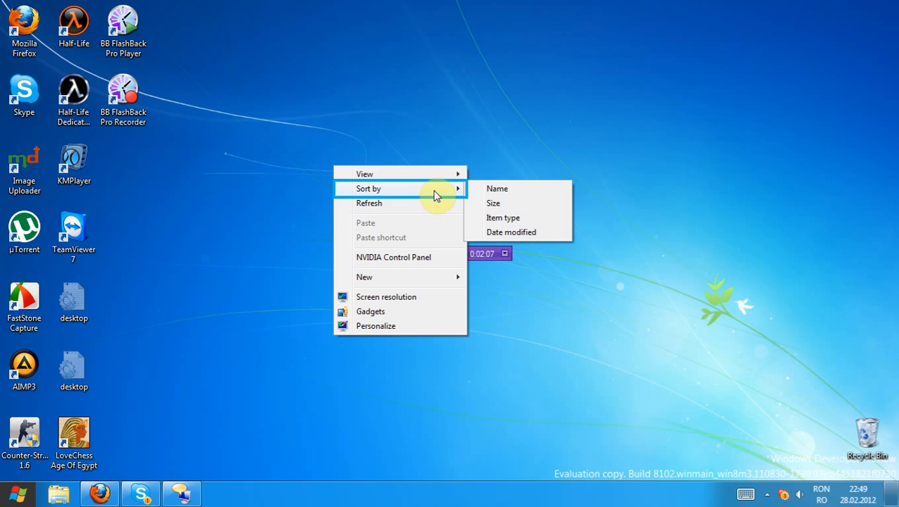
pyautogui.moveTo(434, 212)
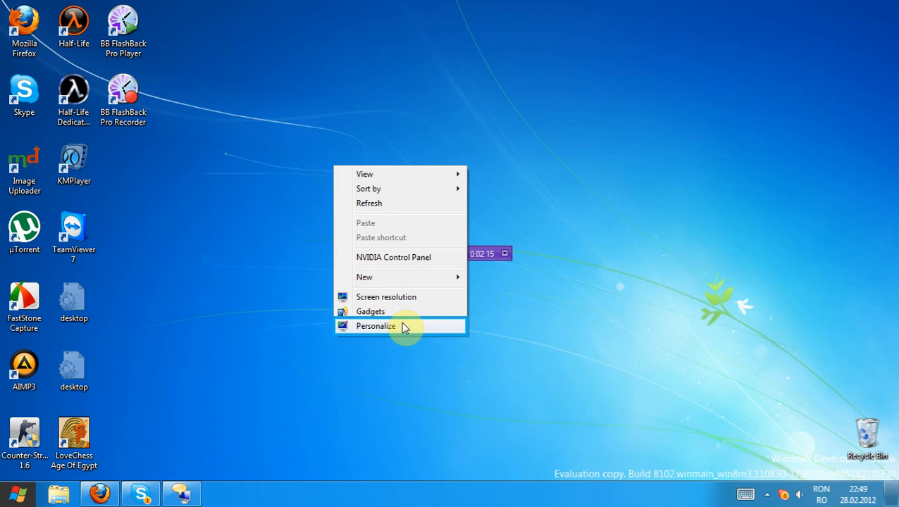
pyautogui.click(375, 326)
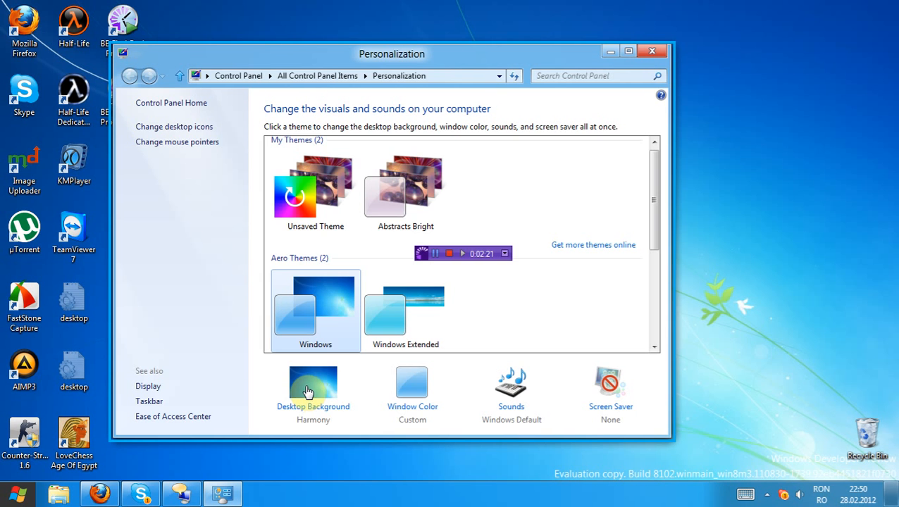
pyautogui.click(313, 392)
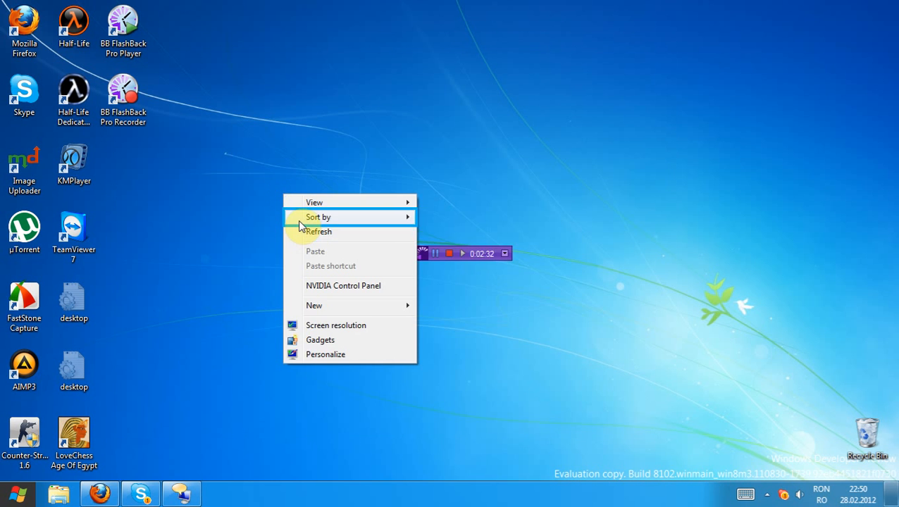
pyautogui.moveTo(310, 291)
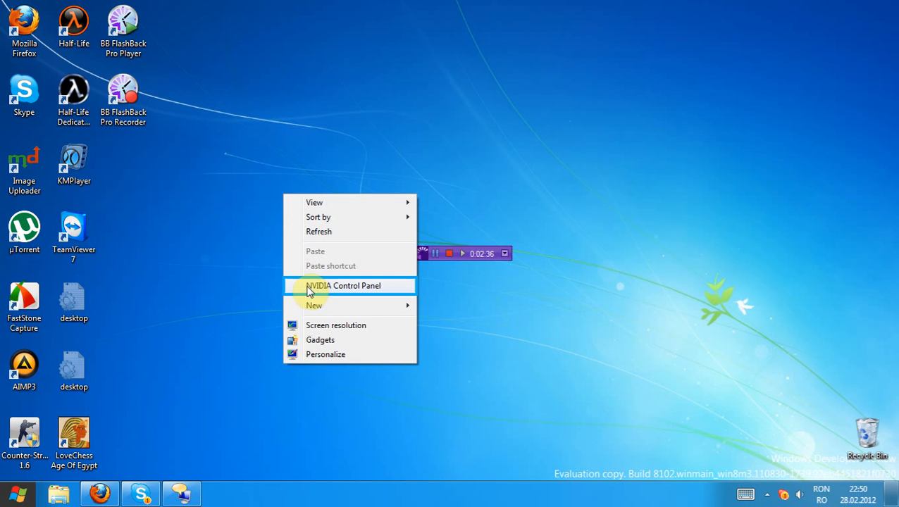
pyautogui.click(194, 326)
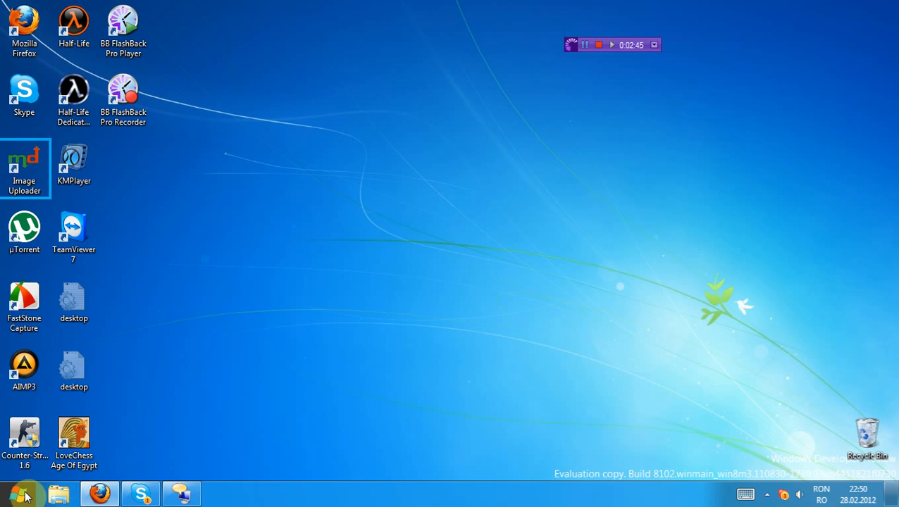
# - Launch Windows Explorer from the Start screen, switch to the Computer drive list and request its properties
pyautogui.click(11, 493)
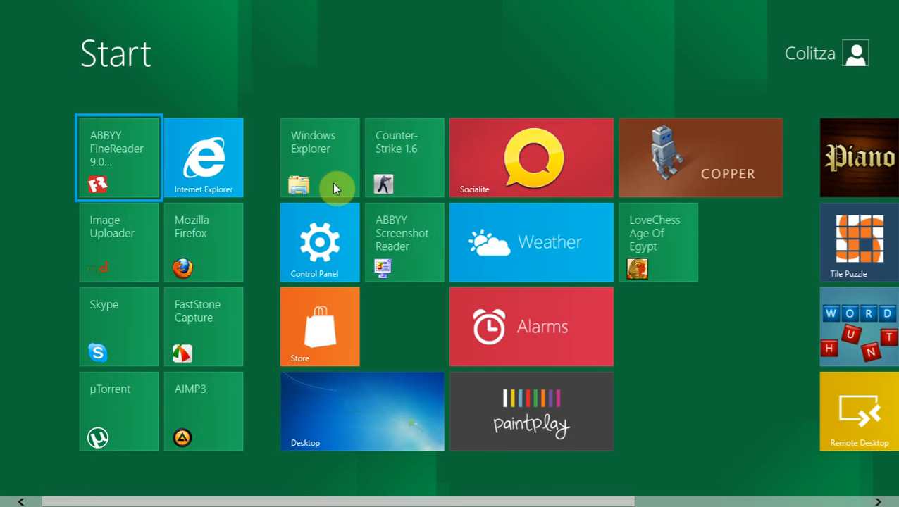
pyautogui.click(319, 157)
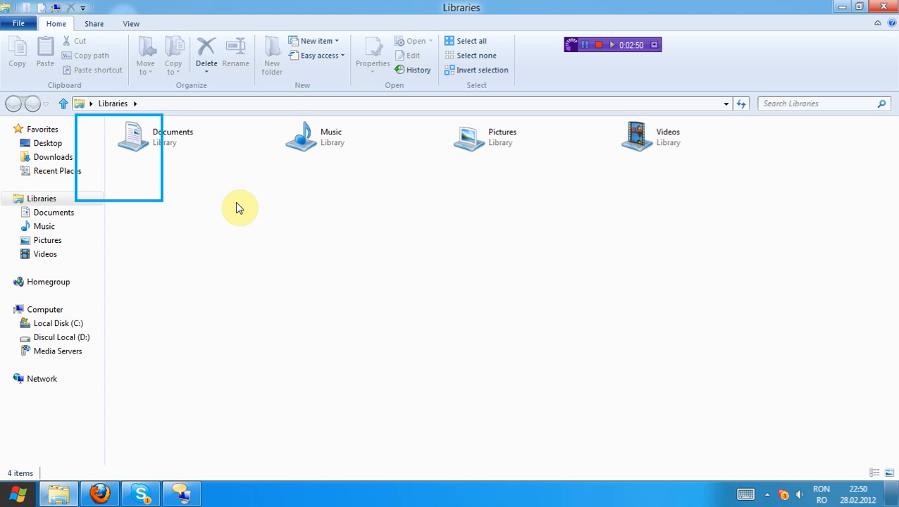
pyautogui.click(148, 135)
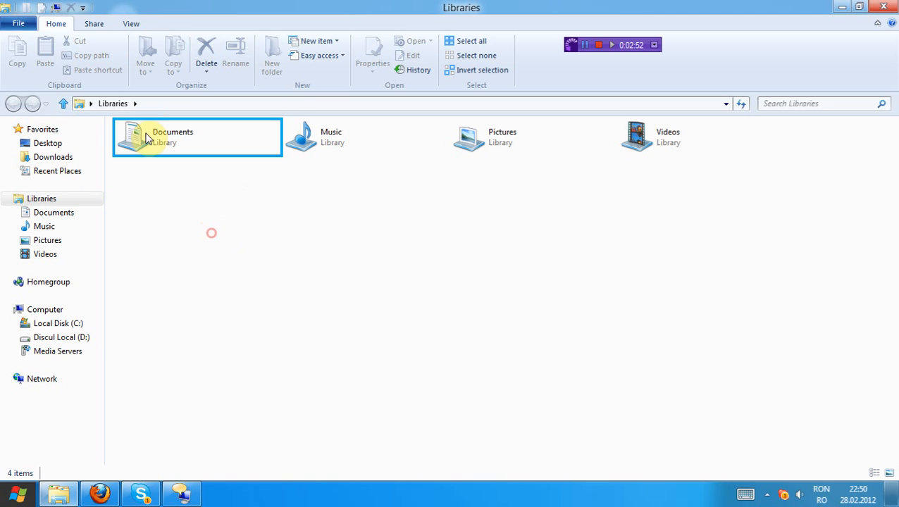
pyautogui.click(45, 310)
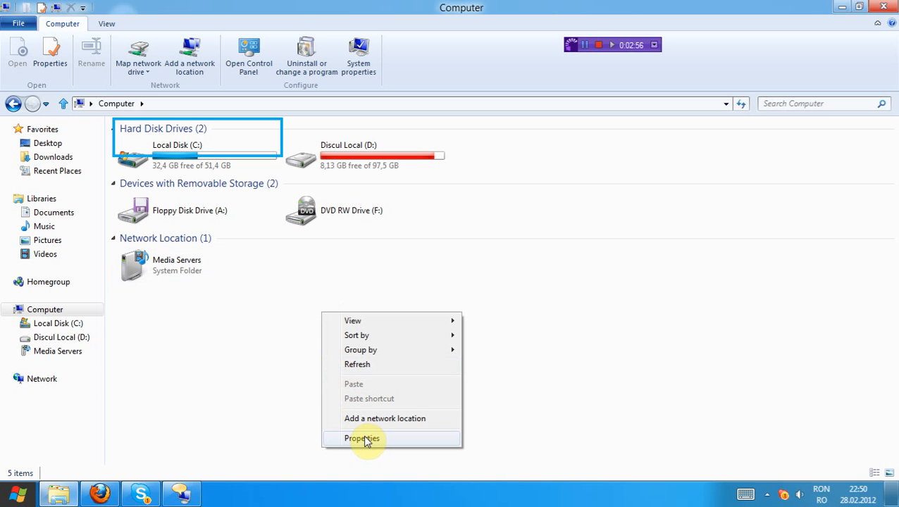
pyautogui.click(361, 439)
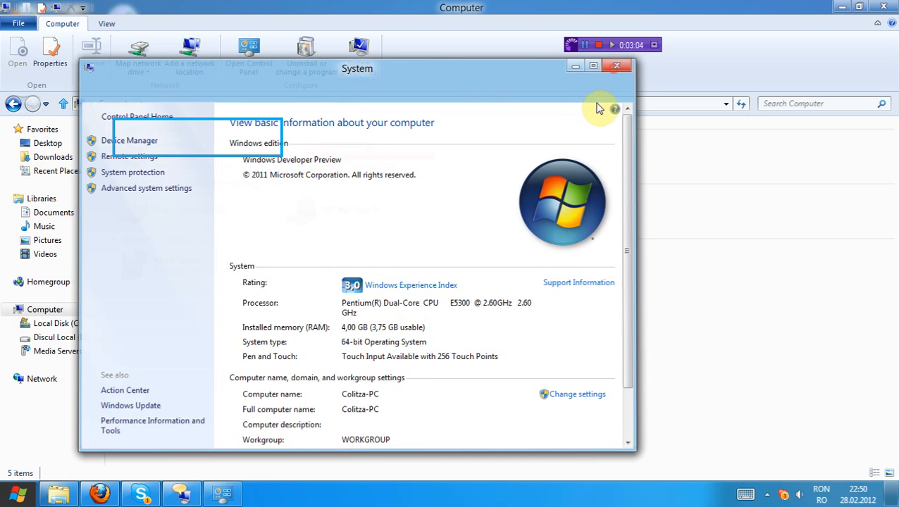
# - Reopen System properties from Computer, review the edition, rating, processor and memory, then close it
pyautogui.rightClick(423, 360)
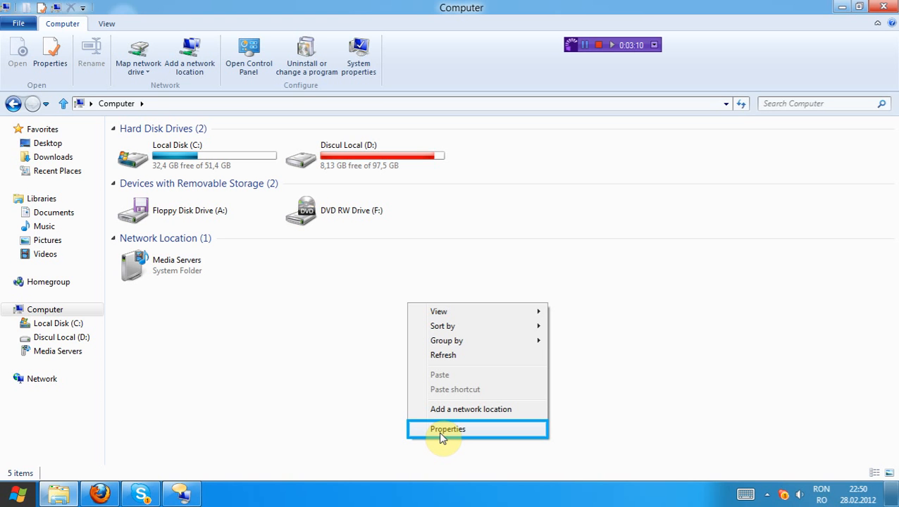
pyautogui.click(448, 429)
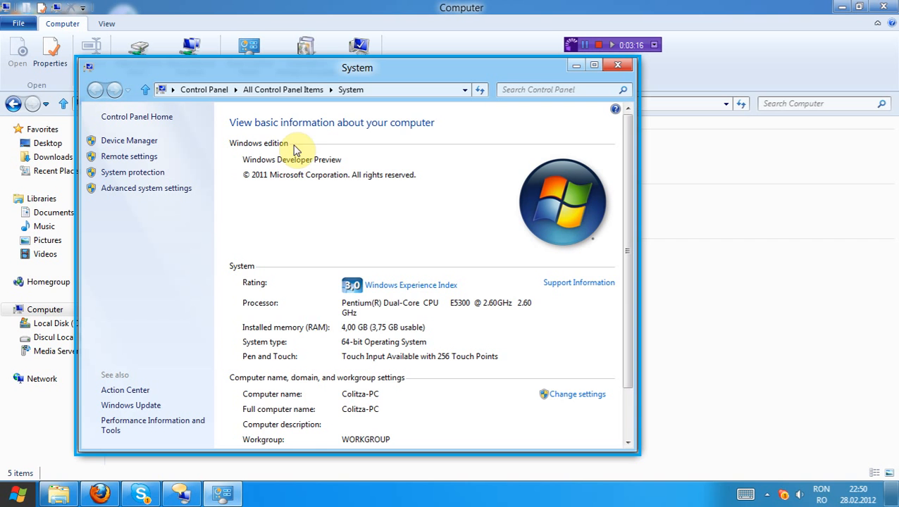
pyautogui.scroll(-3)
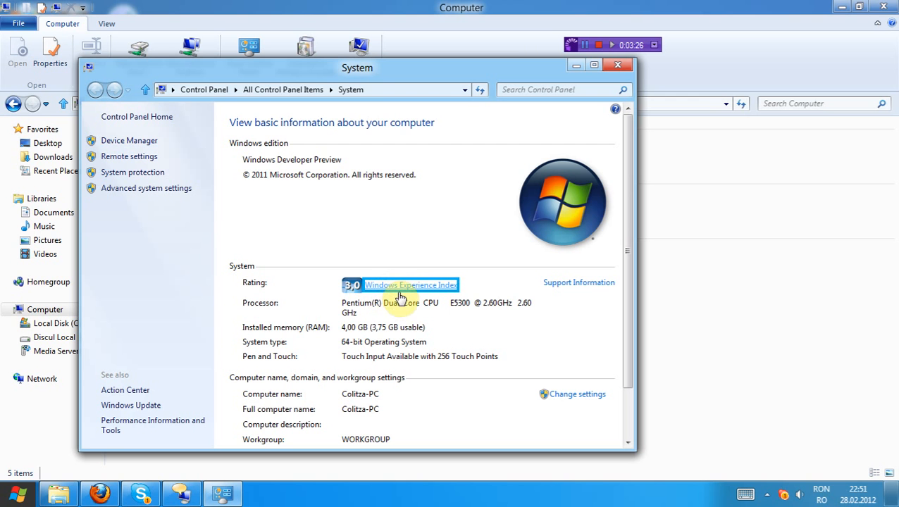
pyautogui.moveTo(423, 322)
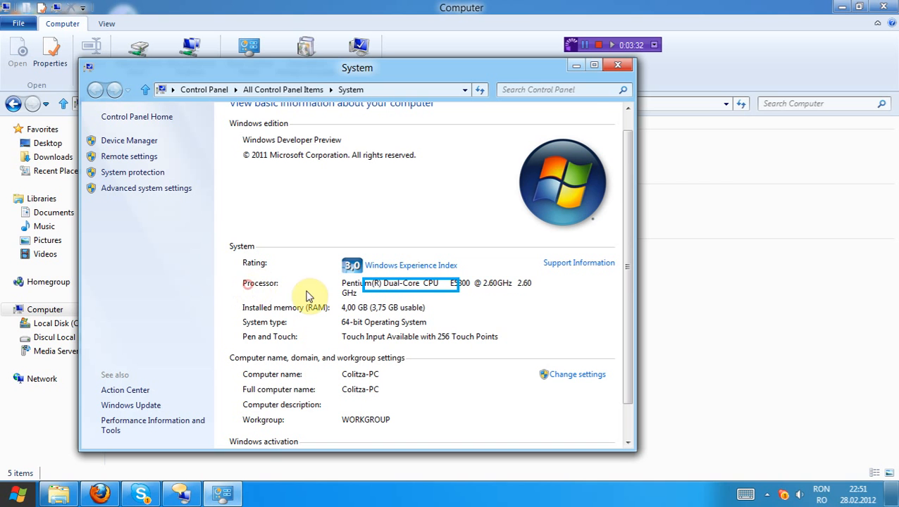
pyautogui.scroll(-3)
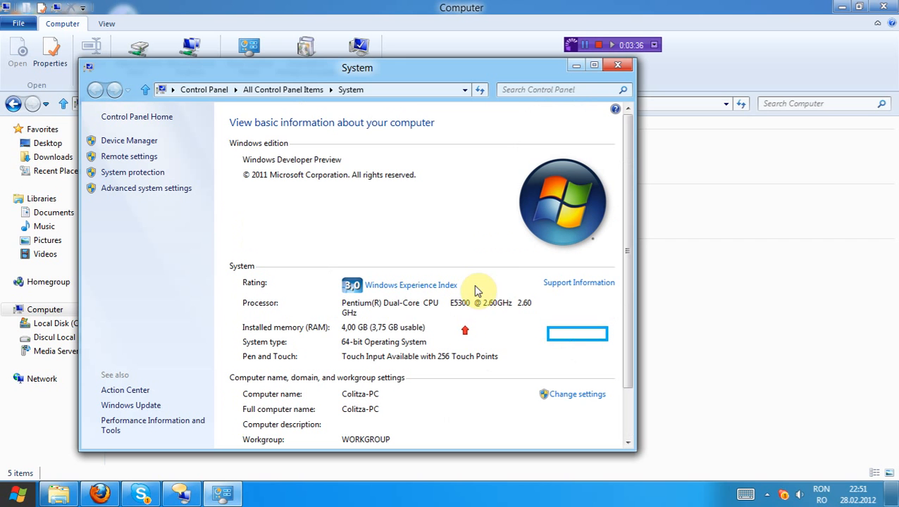
pyautogui.click(557, 90)
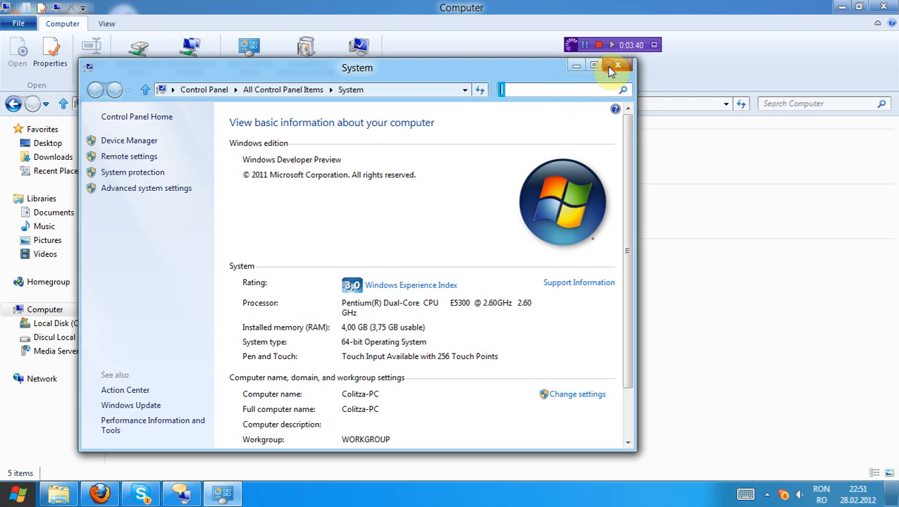
pyautogui.click(617, 65)
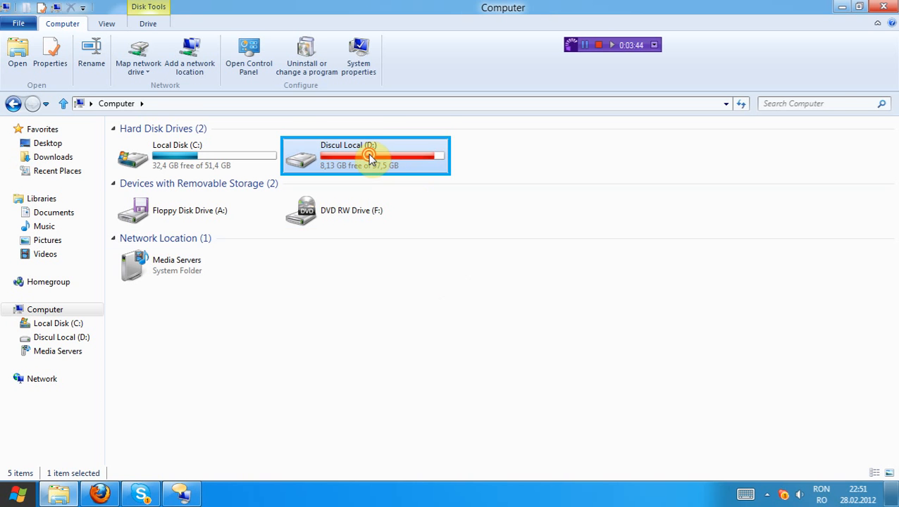
# - Enter Discul Local (D:), go into its Music folder and select the exported audio_00 song
pyautogui.doubleClick(366, 155)
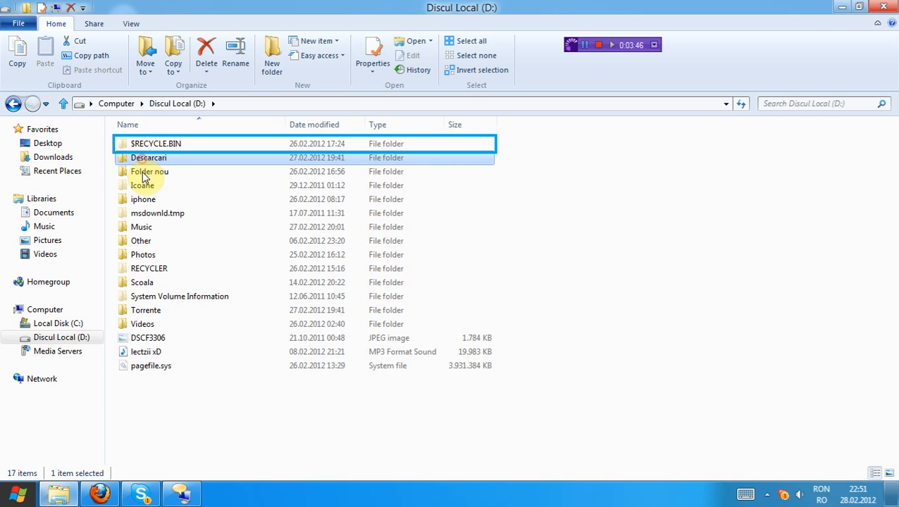
pyautogui.click(148, 158)
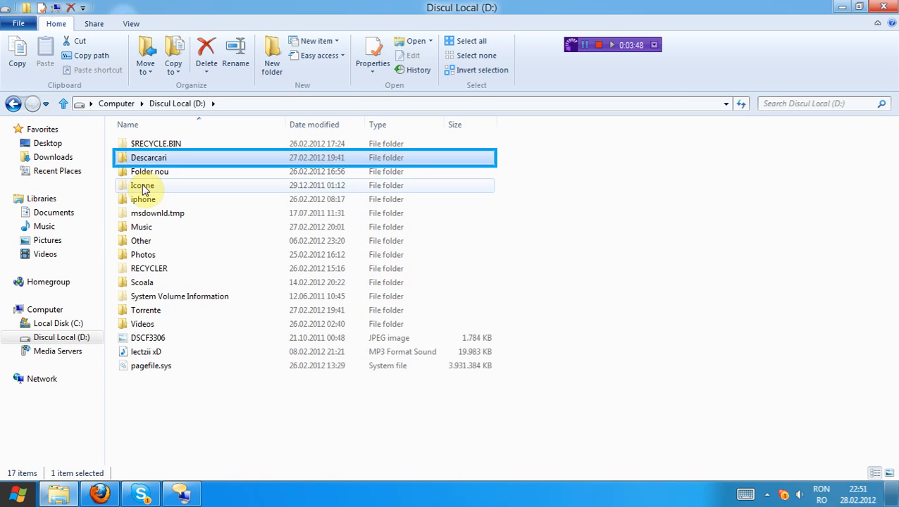
pyautogui.click(142, 227)
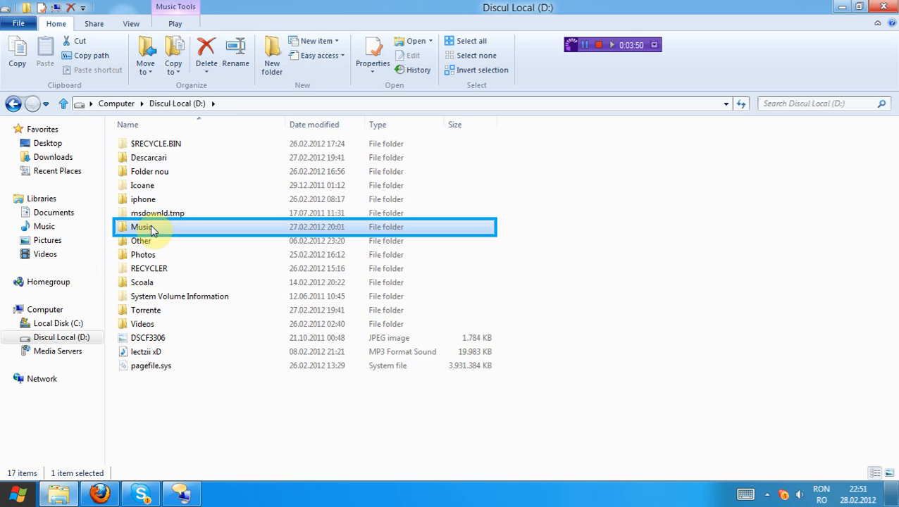
pyautogui.doubleClick(143, 227)
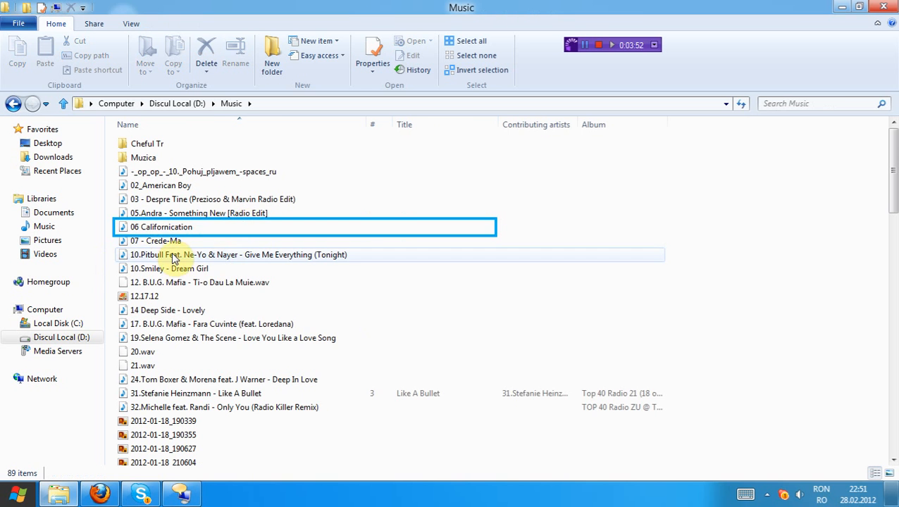
pyautogui.click(161, 227)
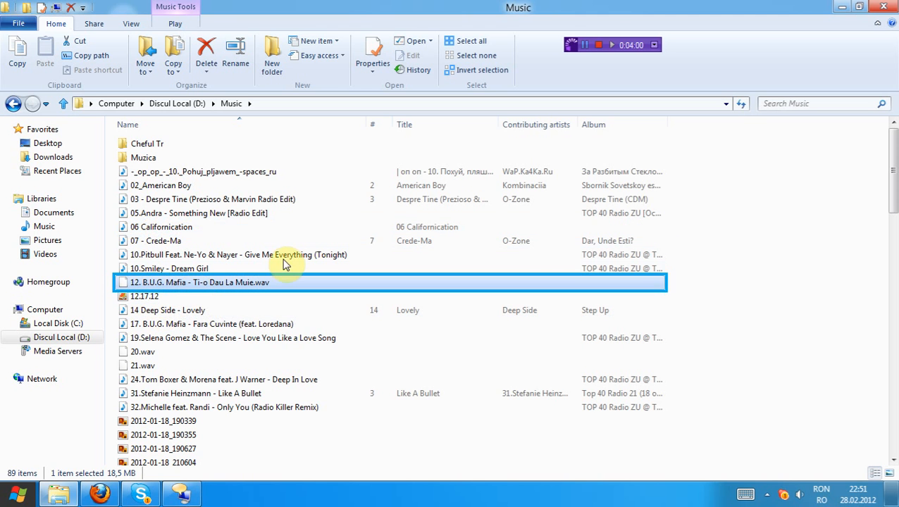
pyautogui.moveTo(744, 208)
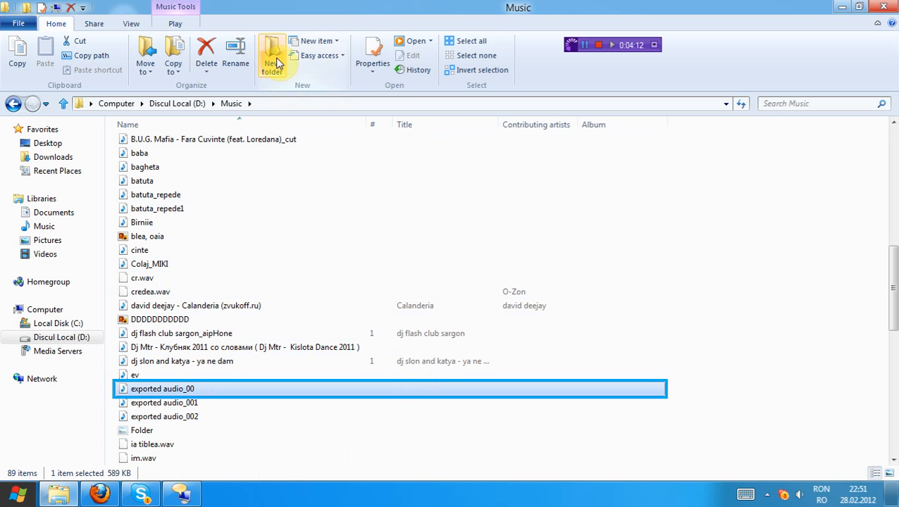
pyautogui.moveTo(272, 53)
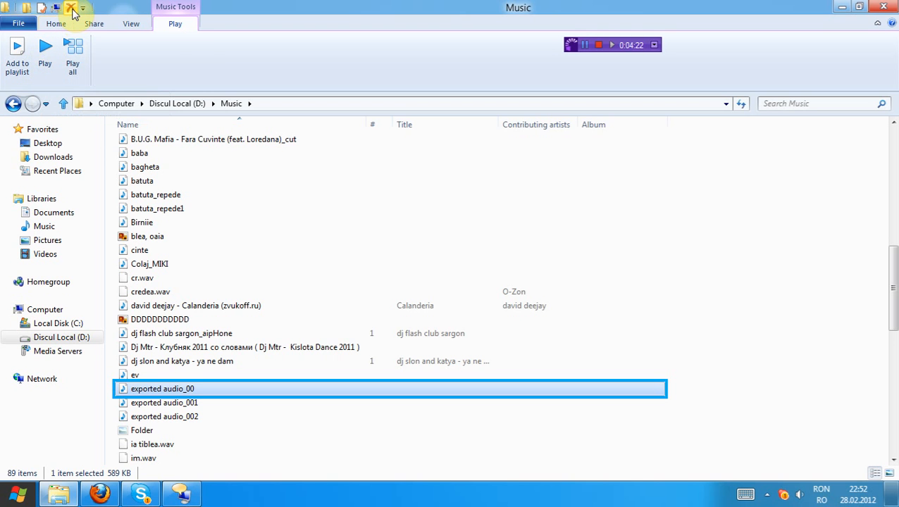
pyautogui.moveTo(73, 8)
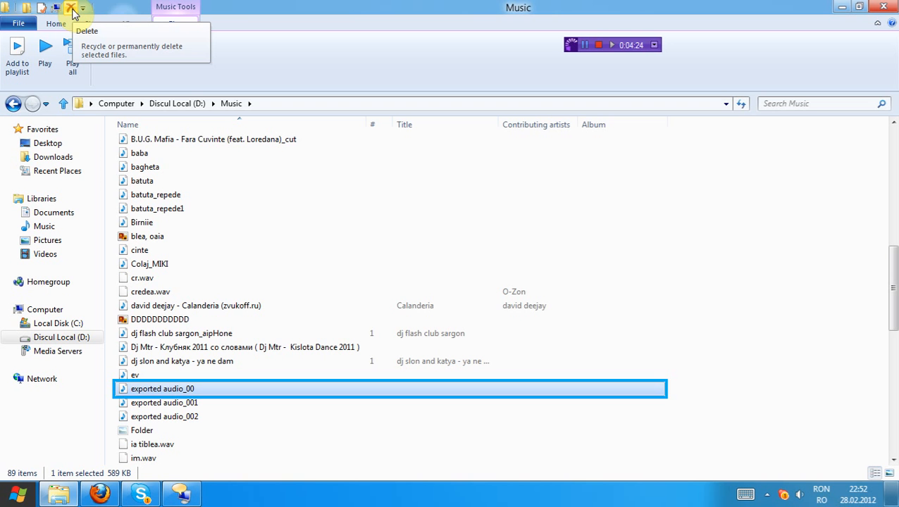